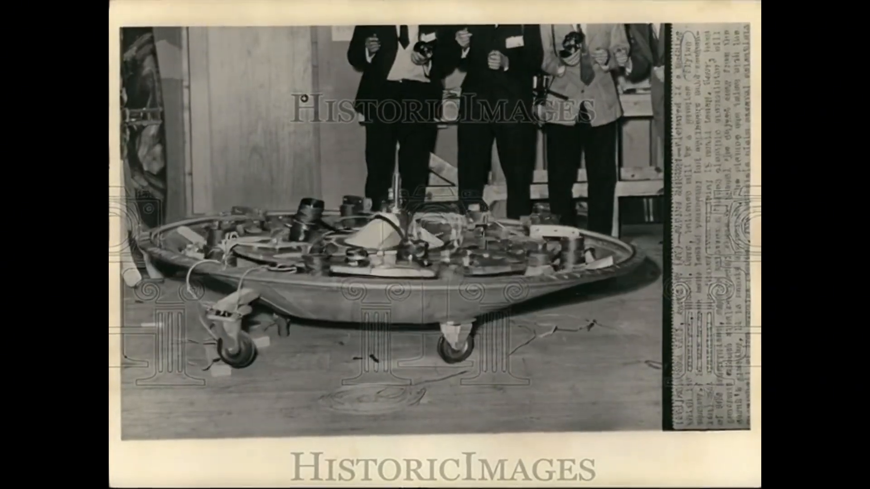
left_click(435, 245)
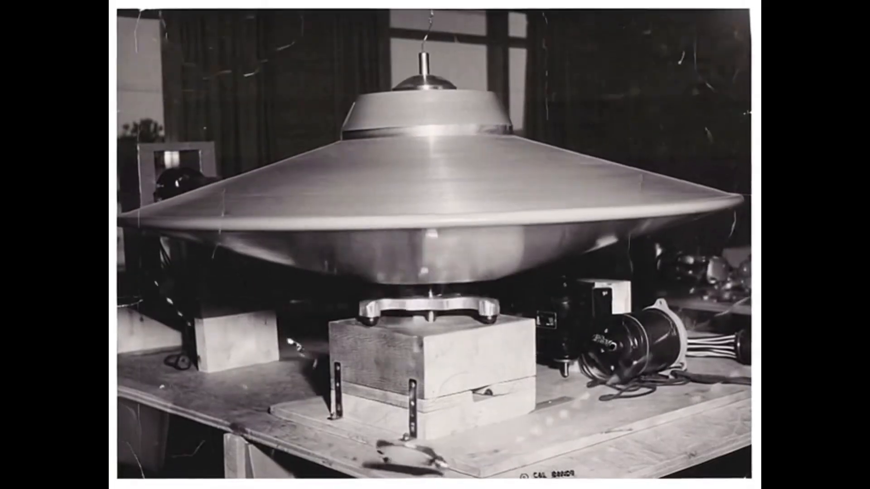